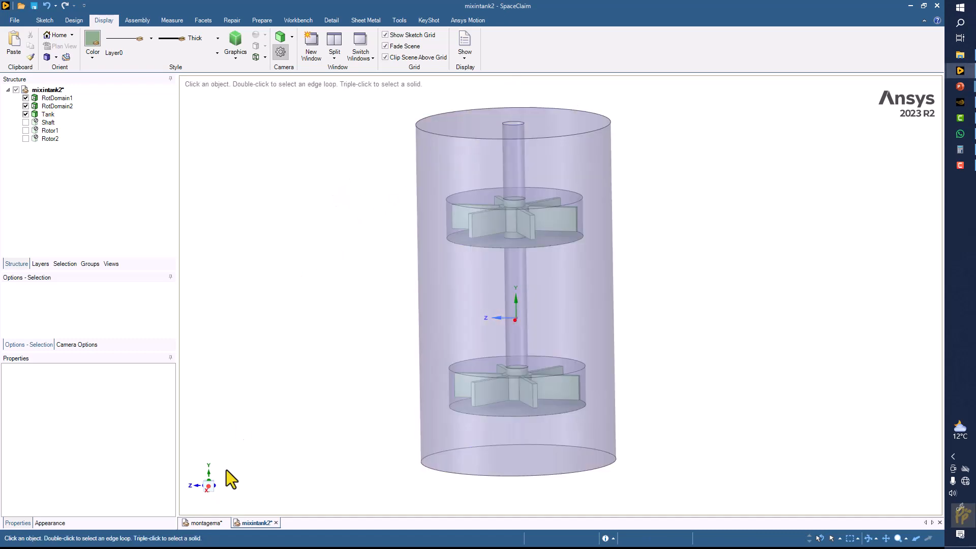
# - View the montagema reference model, then return to mixintank2 showing only the rotor domains
pyautogui.click(201, 522)
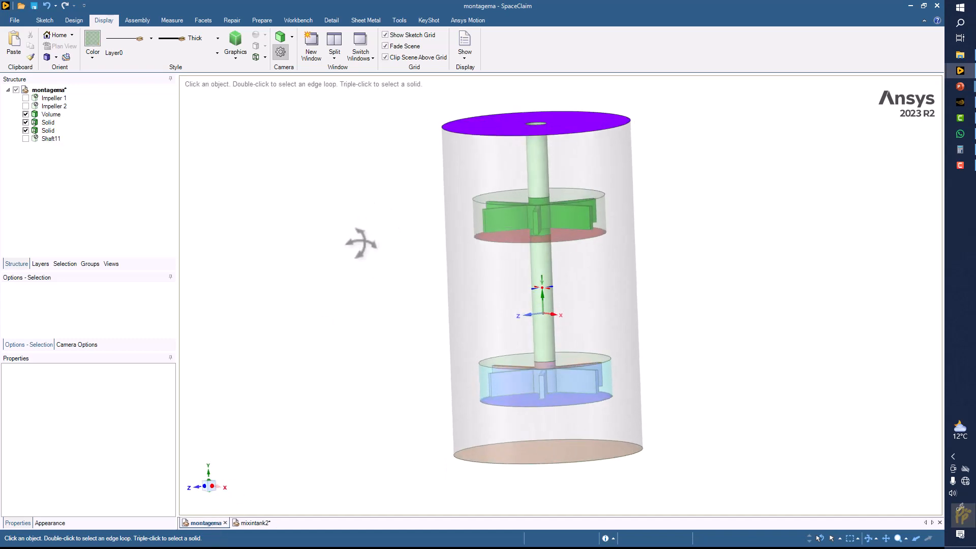
pyautogui.moveTo(116, 53)
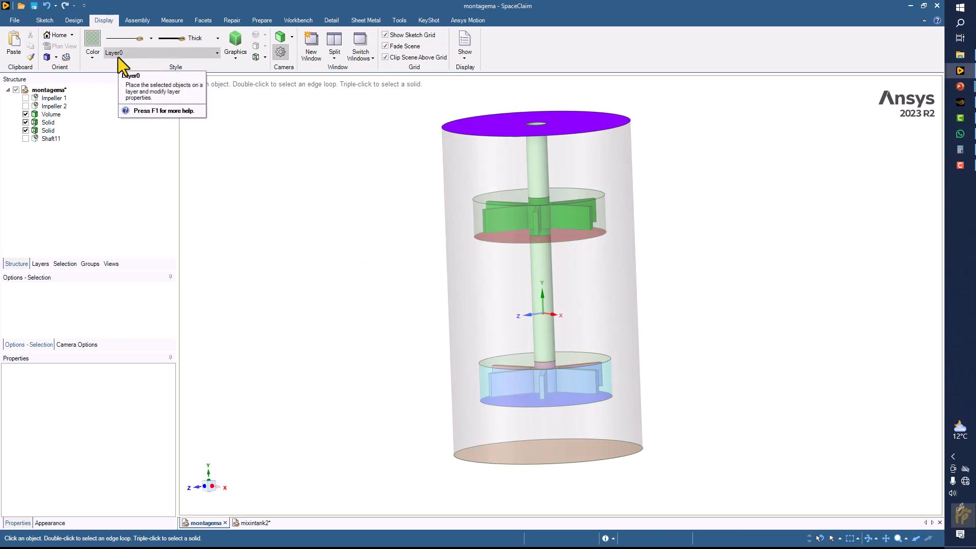
pyautogui.moveTo(32, 270)
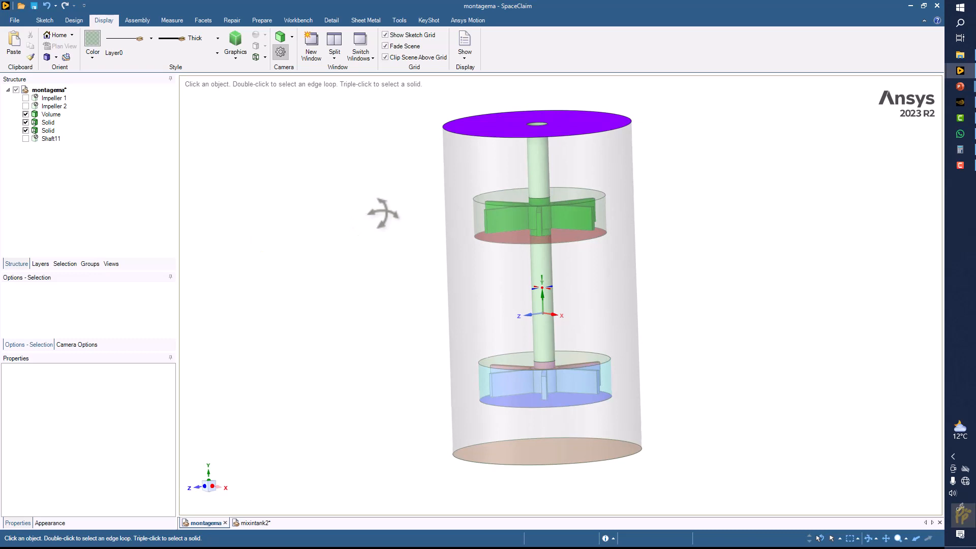
pyautogui.click(255, 522)
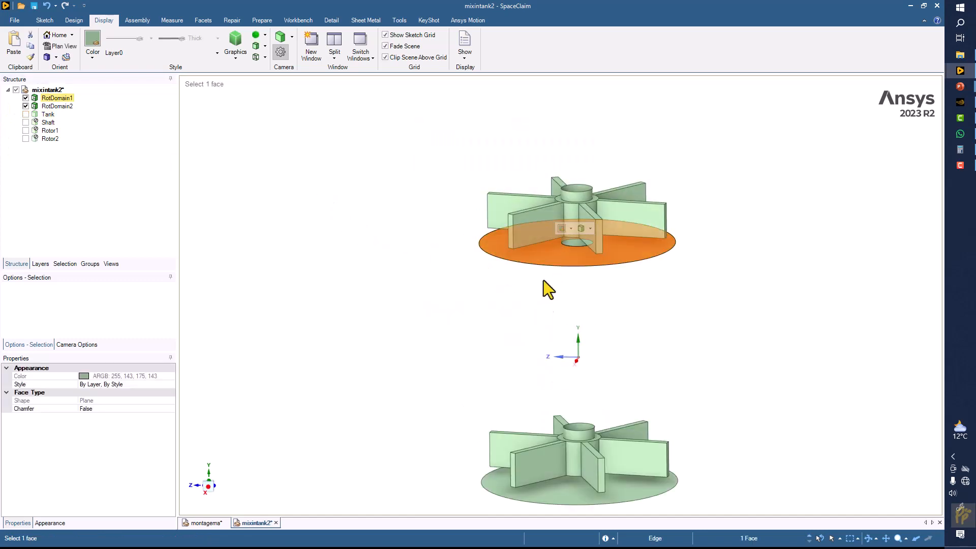
# - Hide the selected flat disc faces of the rotor domains and switch to the montagema reference
pyautogui.rightClick(565, 228)
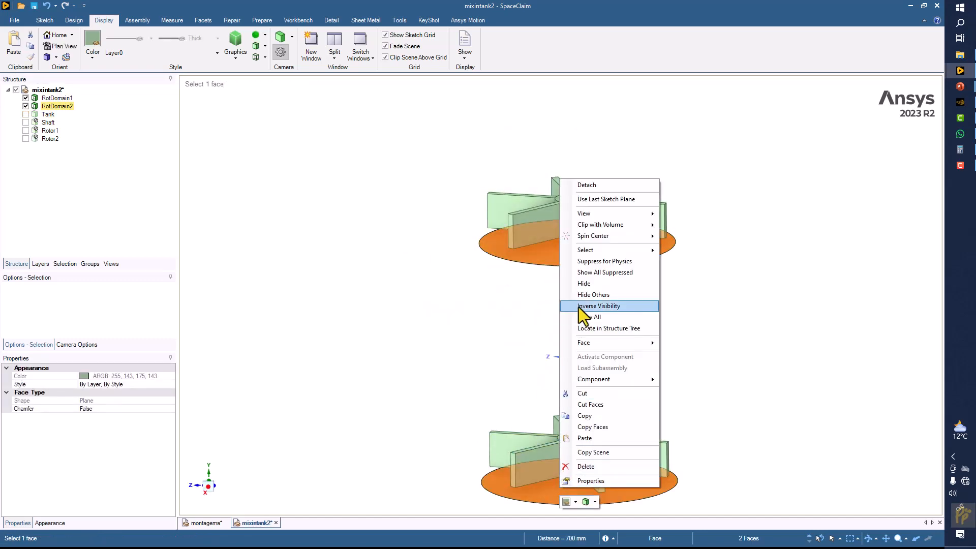
pyautogui.moveTo(584, 342)
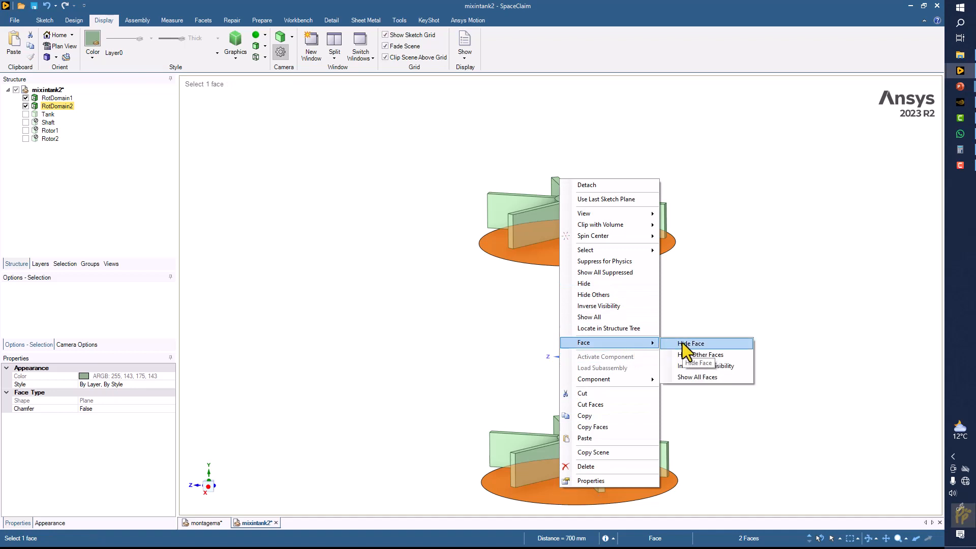
pyautogui.click(691, 344)
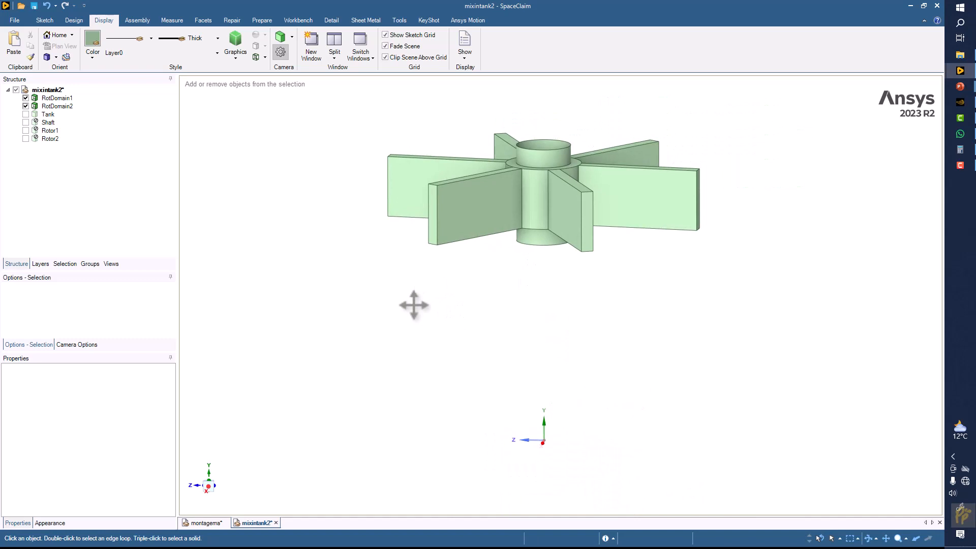
pyautogui.moveTo(413, 304); pyautogui.dragTo(423, 248)
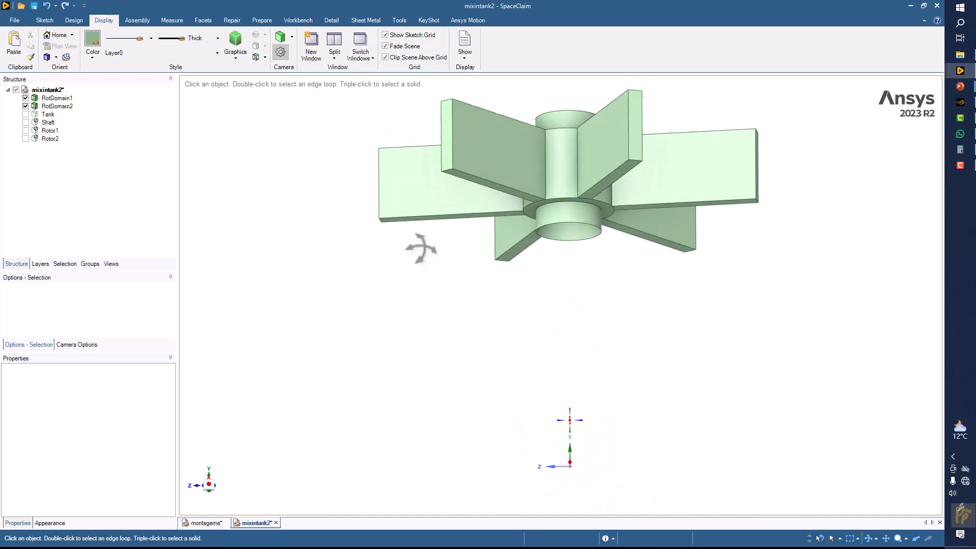
pyautogui.click(203, 523)
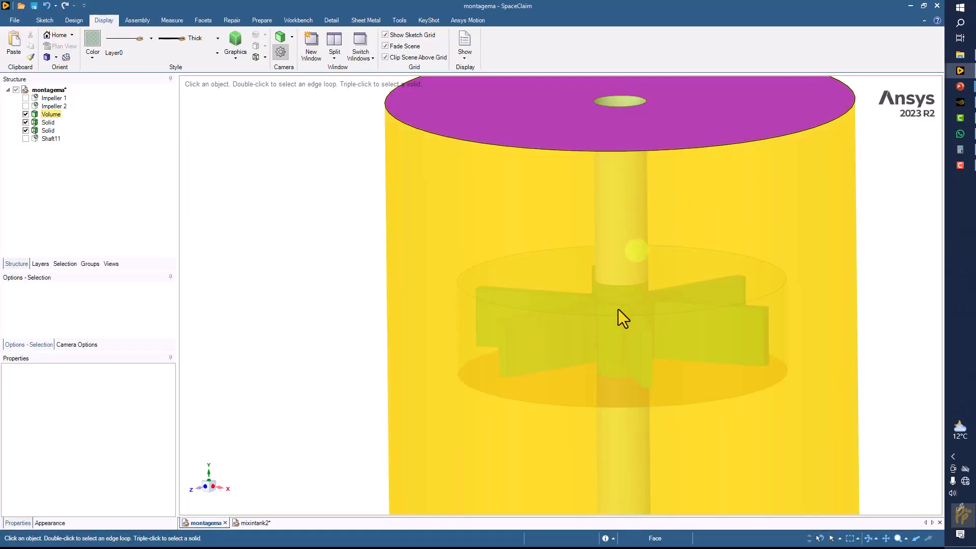
# - Return to mixintank2, briefly show the tank, then hide it again leaving the rotor domains
pyautogui.click(257, 522)
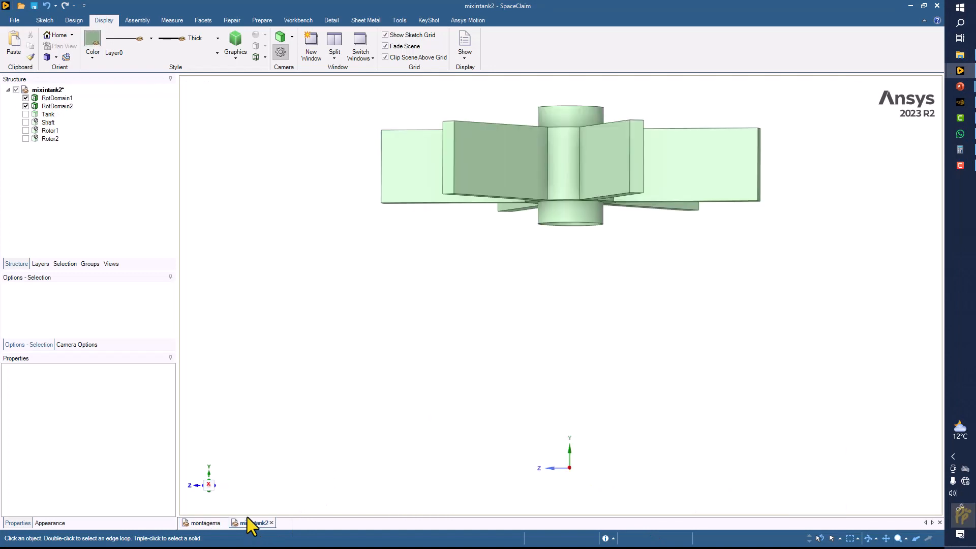
pyautogui.click(46, 114)
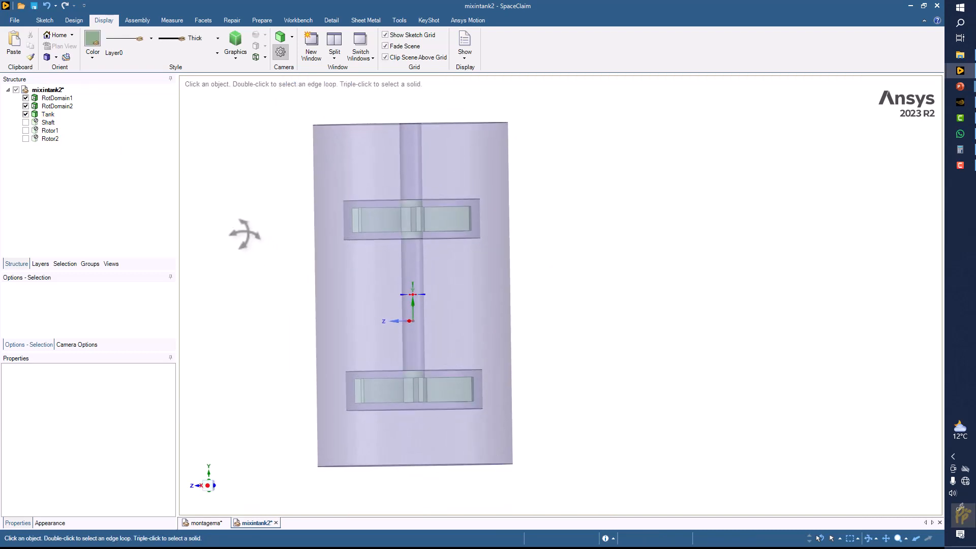
pyautogui.click(27, 114)
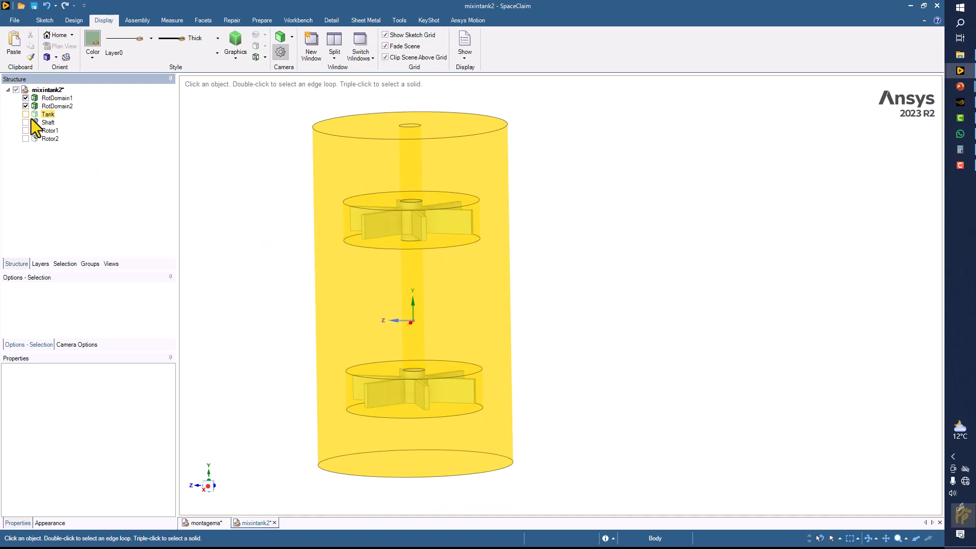
pyautogui.click(26, 114)
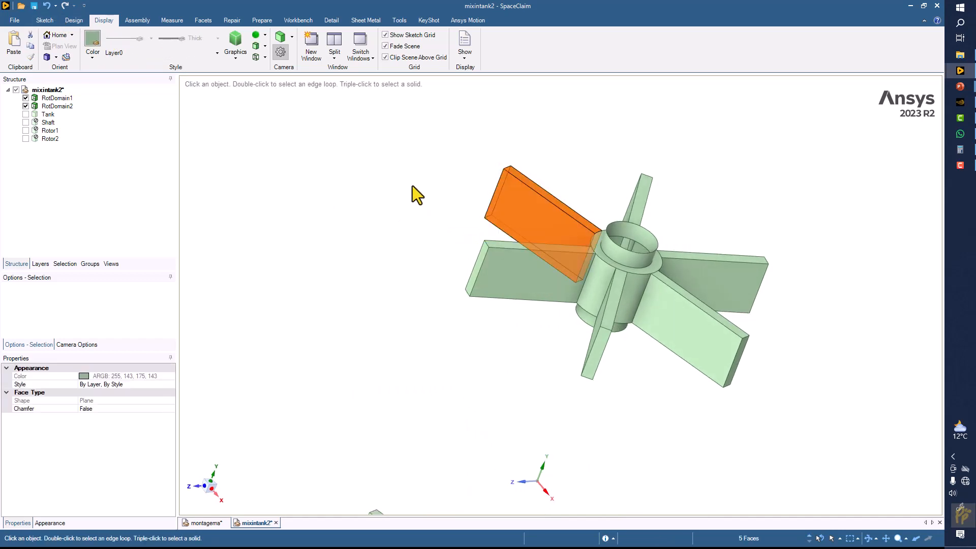
# - Colour the upper rotor domain's faces blue
pyautogui.click(91, 45)
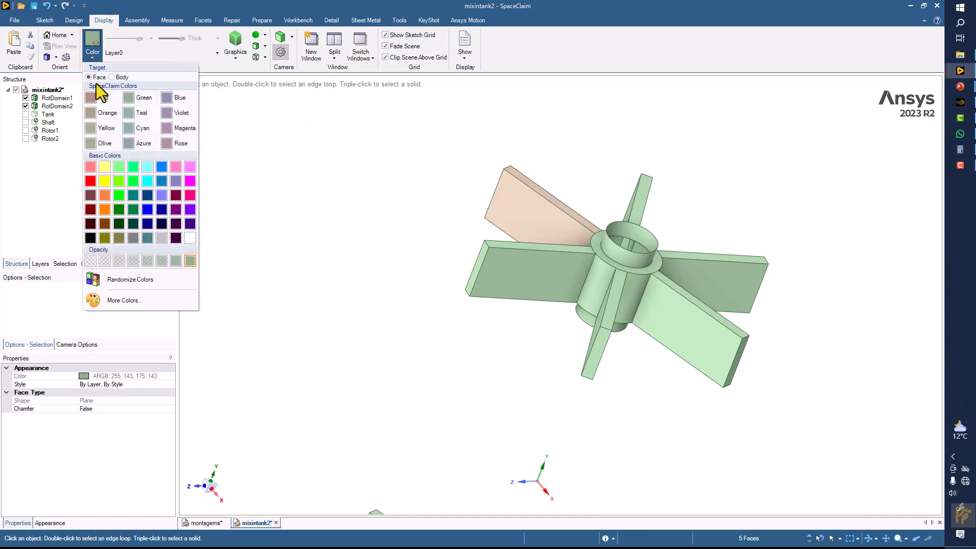
pyautogui.click(101, 113)
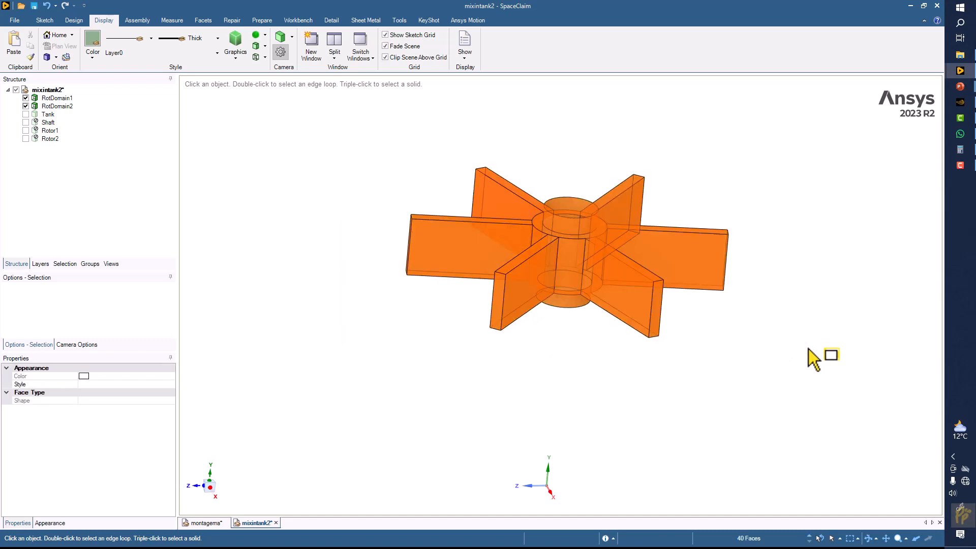
pyautogui.click(92, 41)
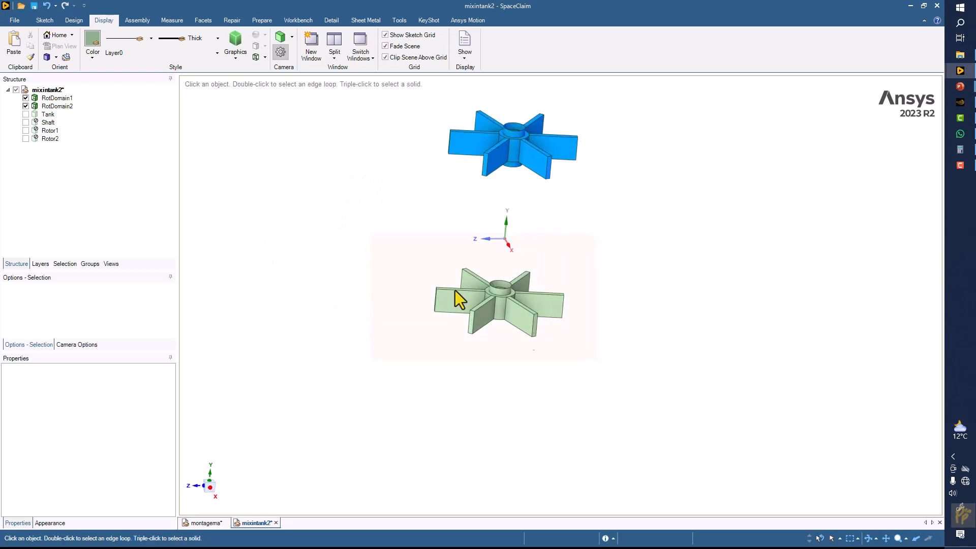
# - Colour the lower rotor domain teal (after trying green) and show the tank alone
pyautogui.click(91, 40)
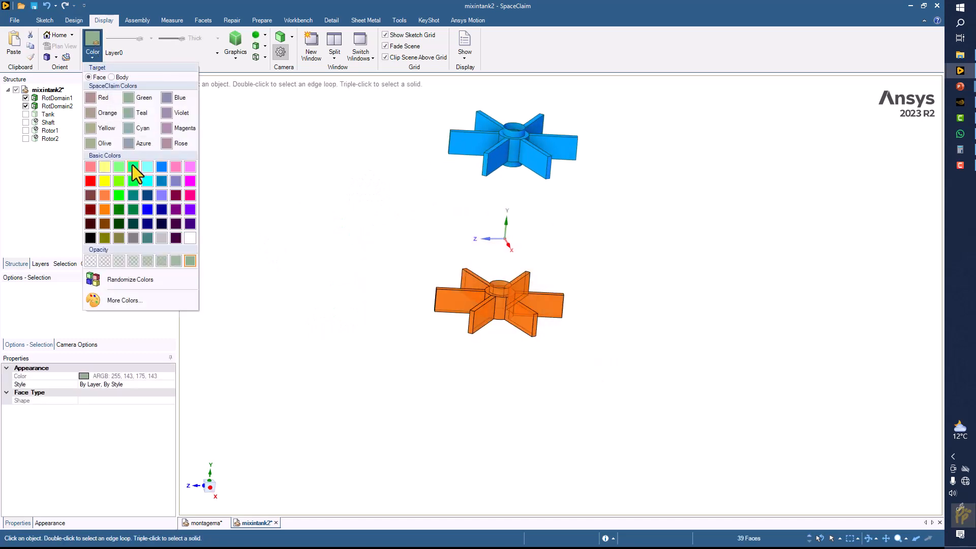
pyautogui.click(133, 181)
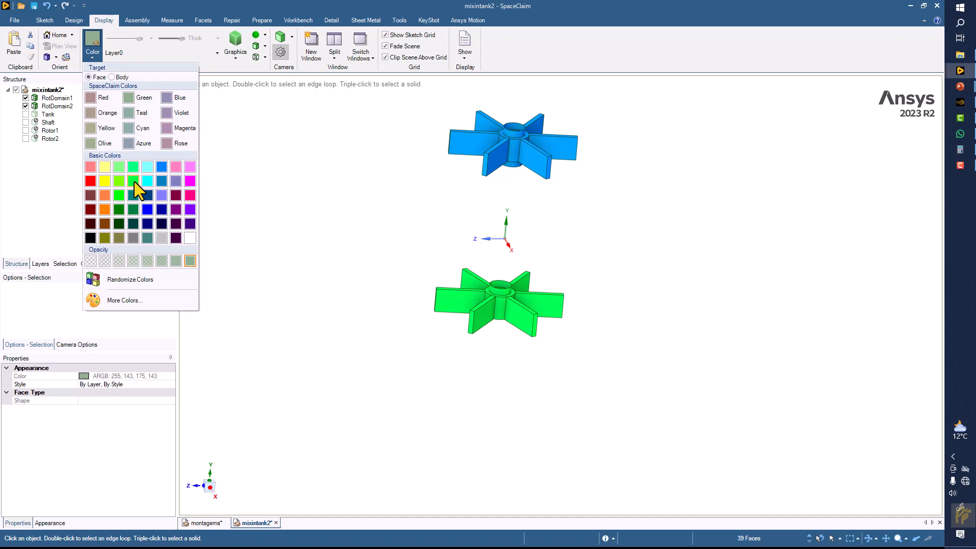
pyautogui.click(146, 180)
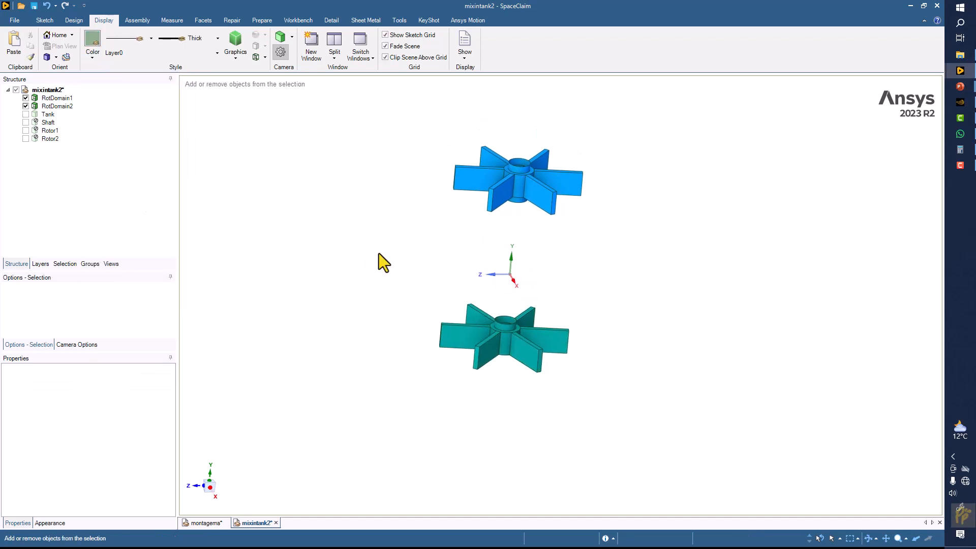
pyautogui.click(26, 122)
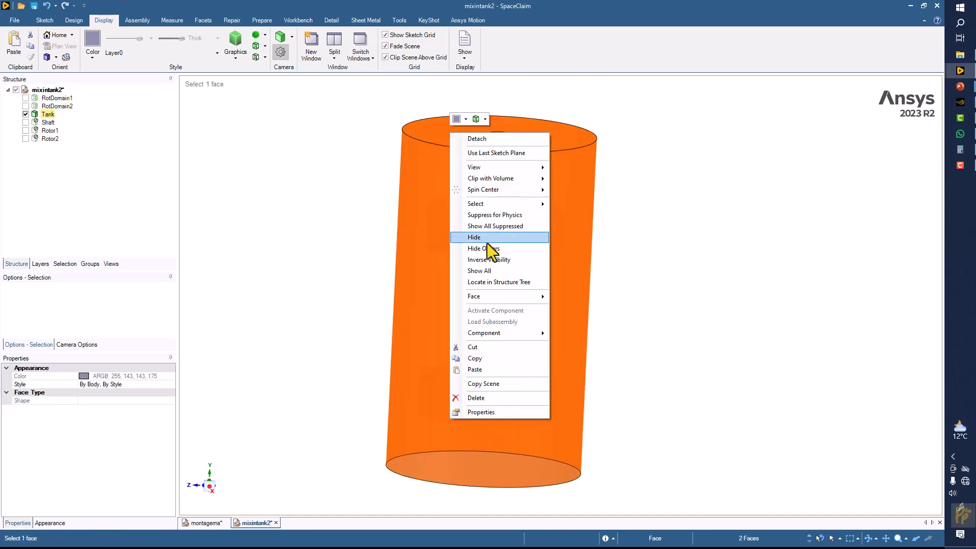
# - Hide the tank's outer wall faces and select the upper shaft face inside
pyautogui.click(474, 238)
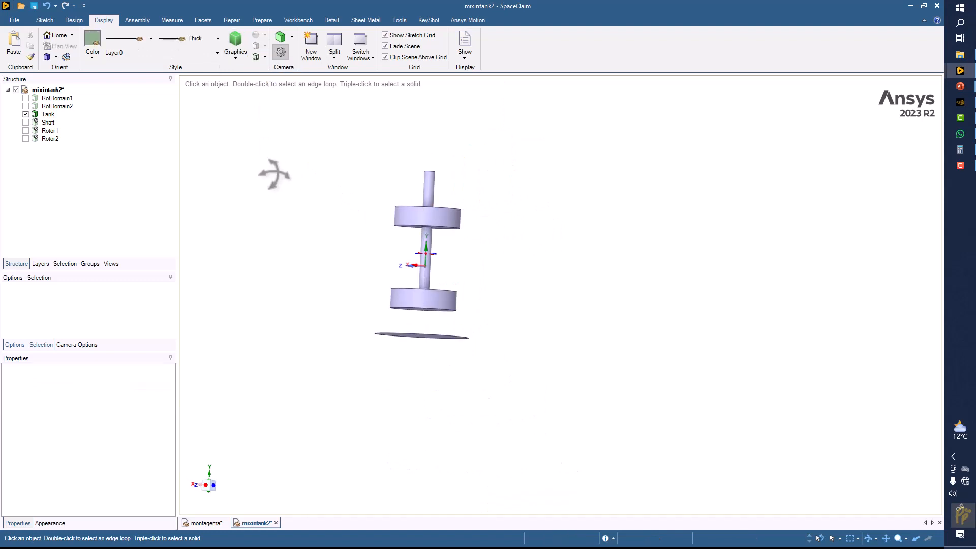
pyautogui.click(526, 210)
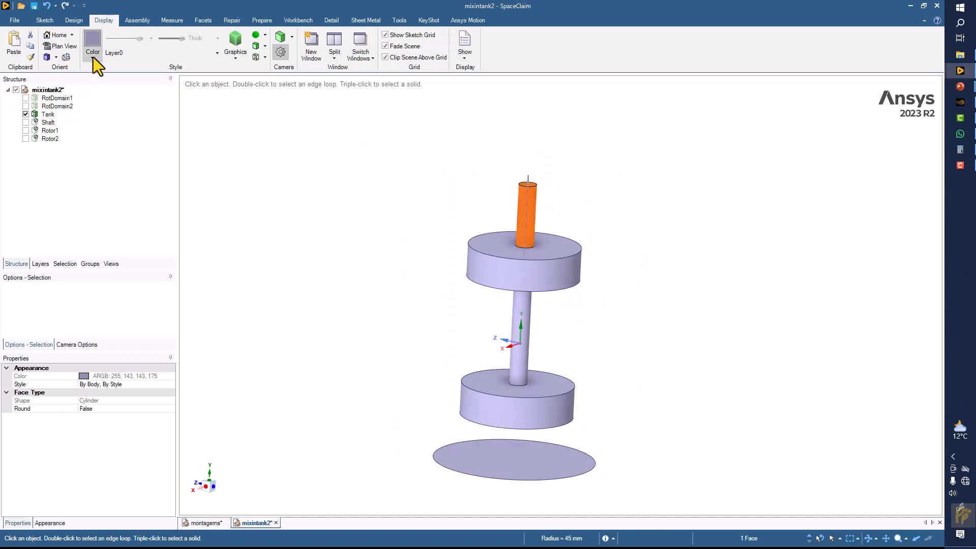
# - Colour the upper shaft face red
pyautogui.click(93, 42)
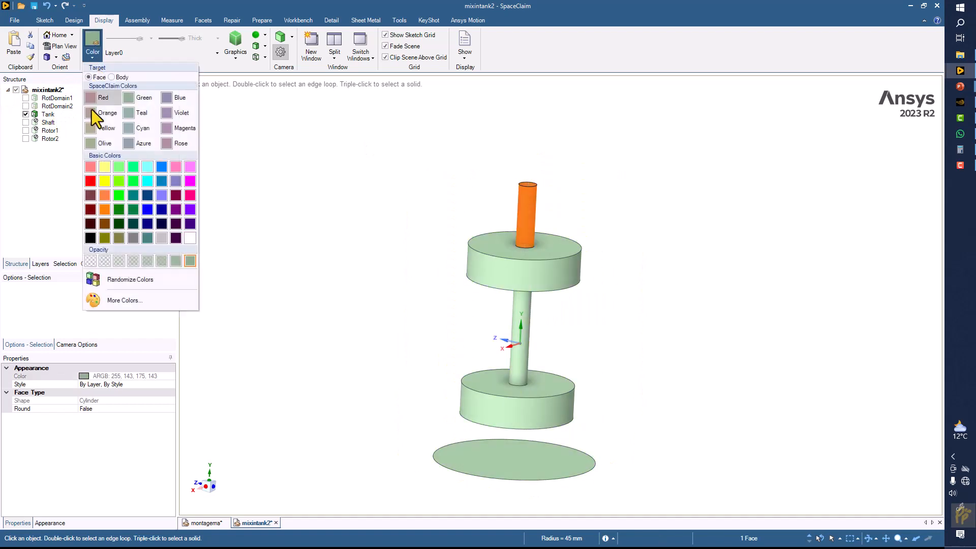
pyautogui.click(96, 97)
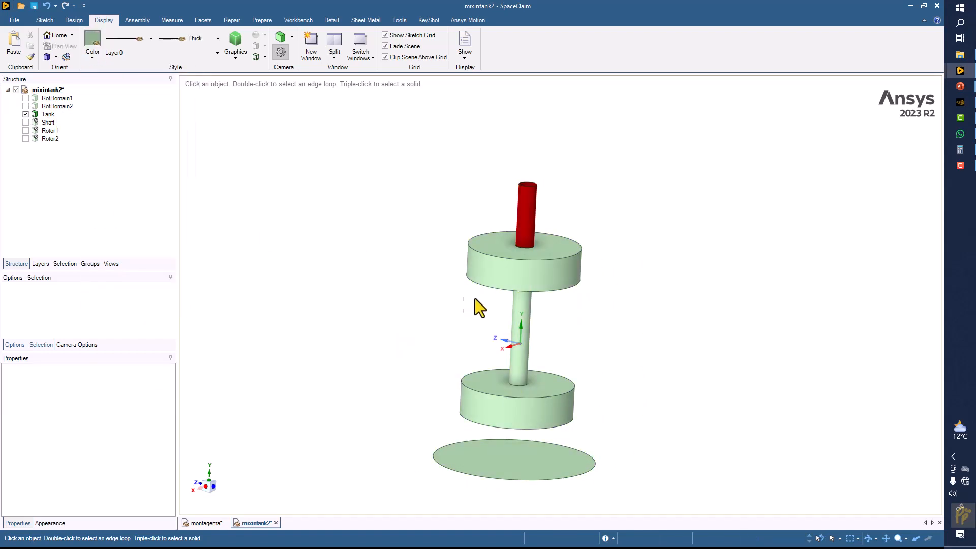
pyautogui.click(91, 43)
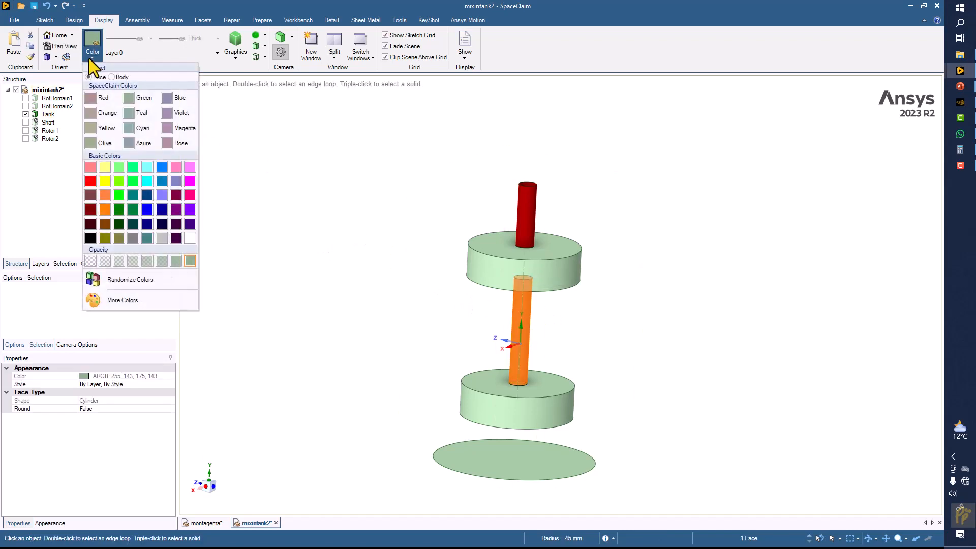
# - Colour the lower shaft lime green and the upper rotor domain's top and side faces translucent
pyautogui.click(144, 97)
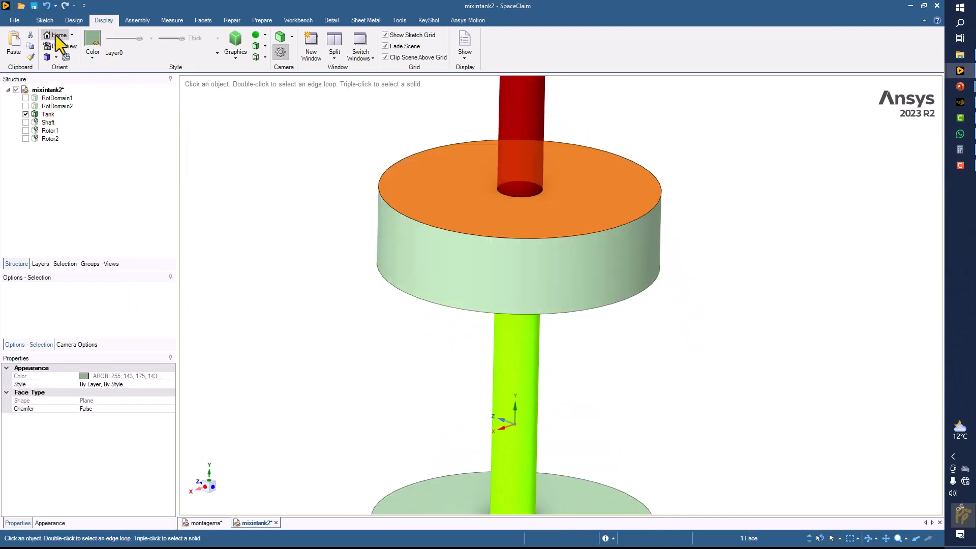
pyautogui.click(91, 42)
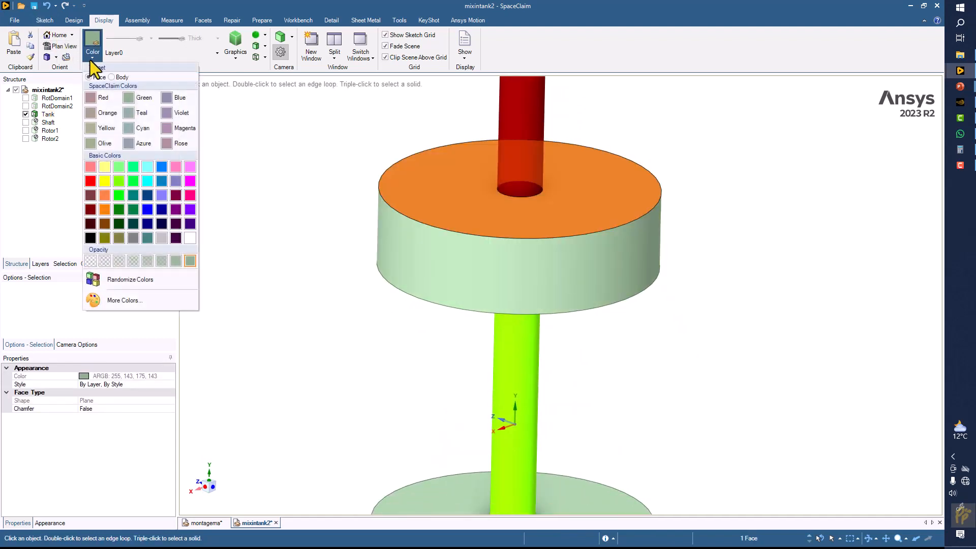
pyautogui.click(118, 196)
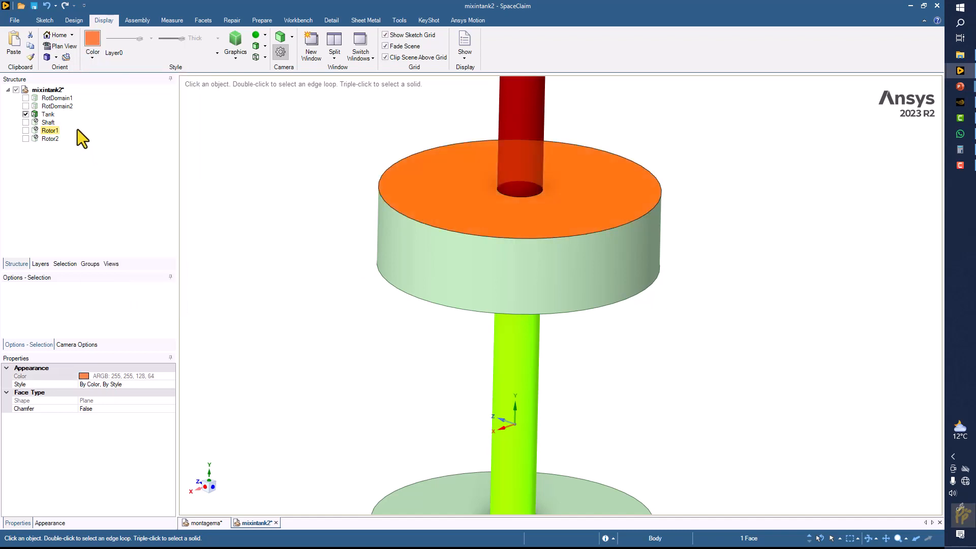
pyautogui.click(92, 44)
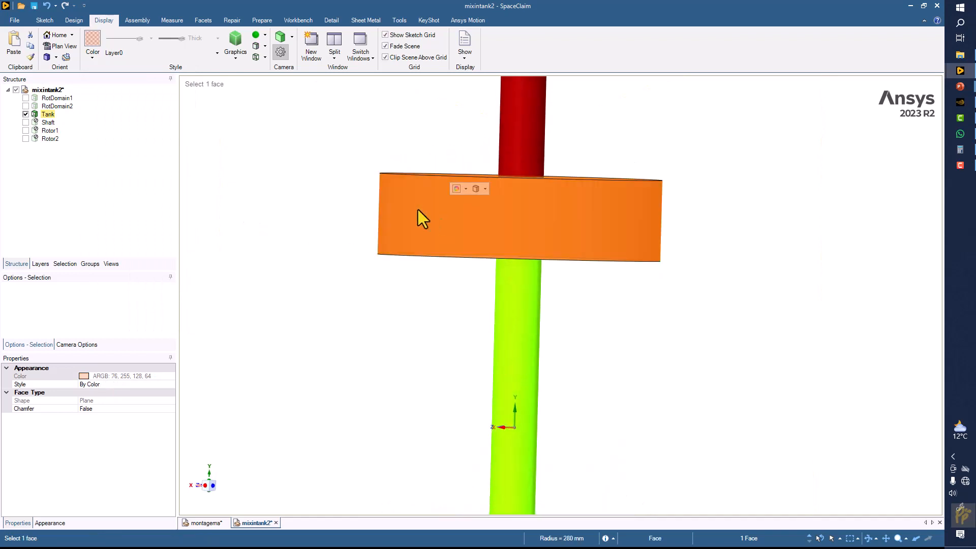
pyautogui.click(91, 45)
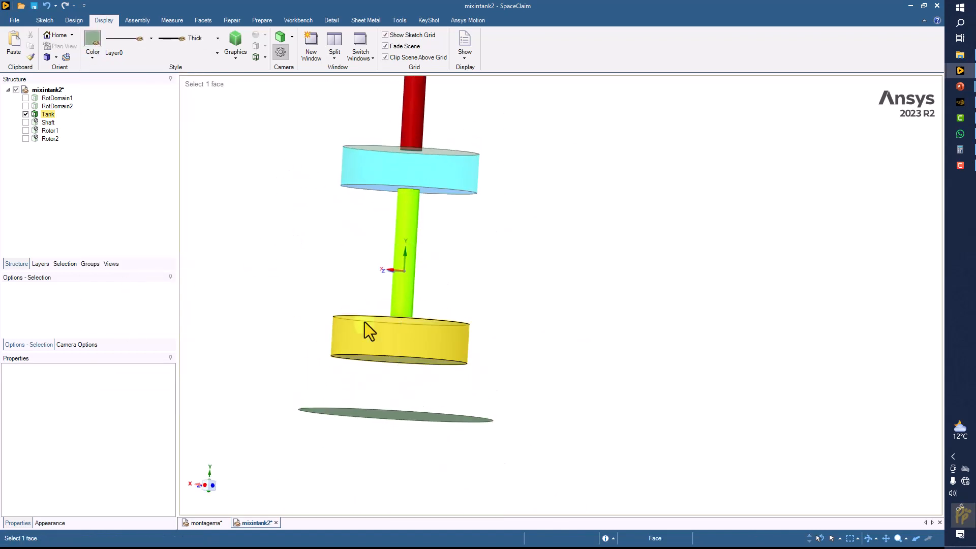
# - Give the lower rotor domain's top face translucent green and its side a green shade
pyautogui.click(91, 43)
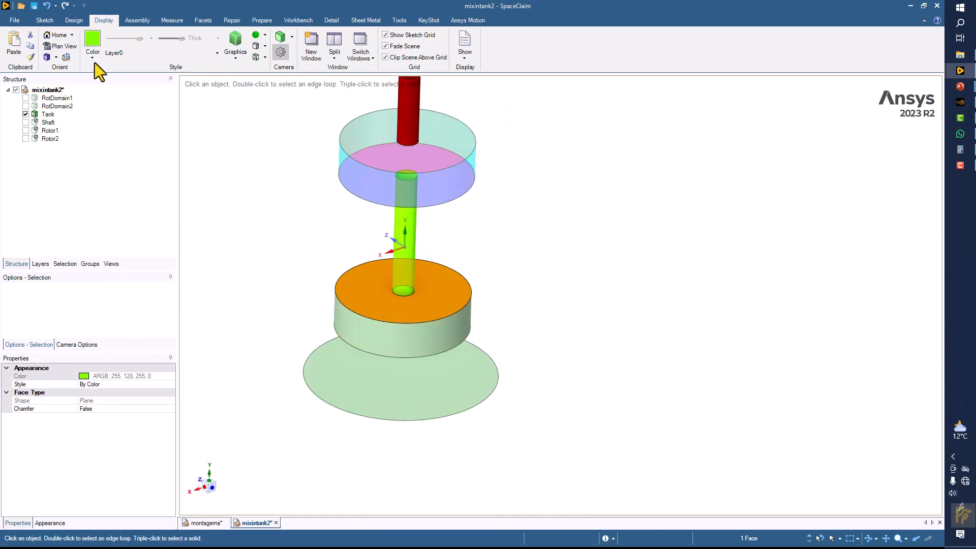
pyautogui.click(276, 304)
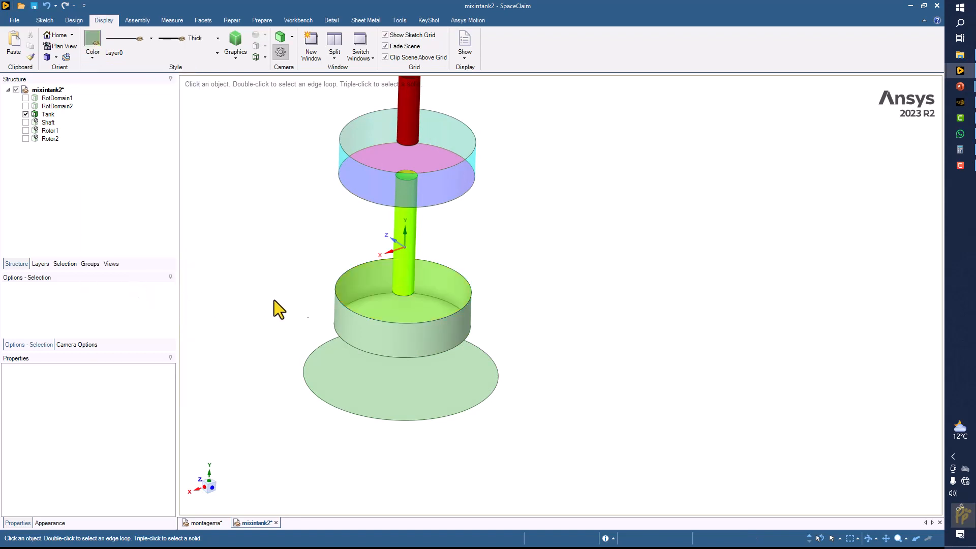
pyautogui.click(92, 40)
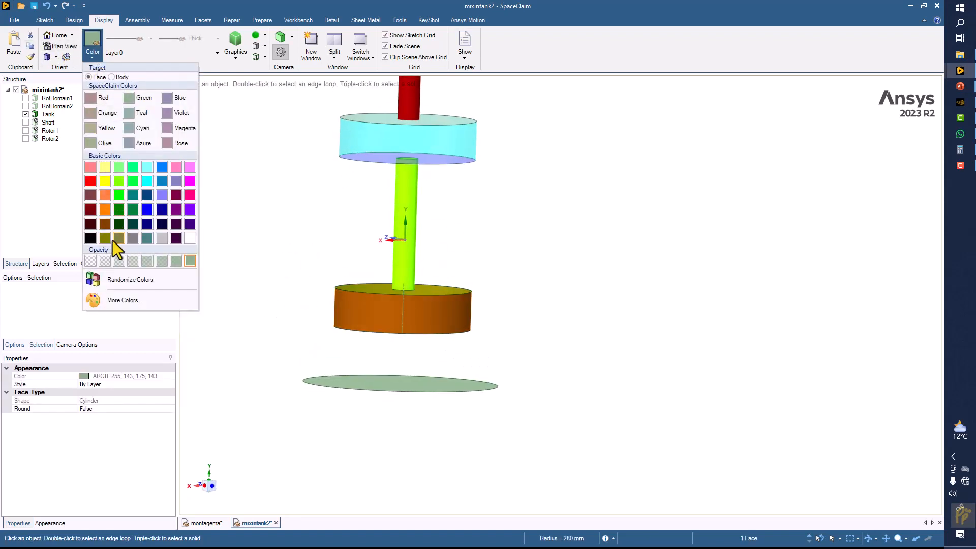
pyautogui.click(104, 238)
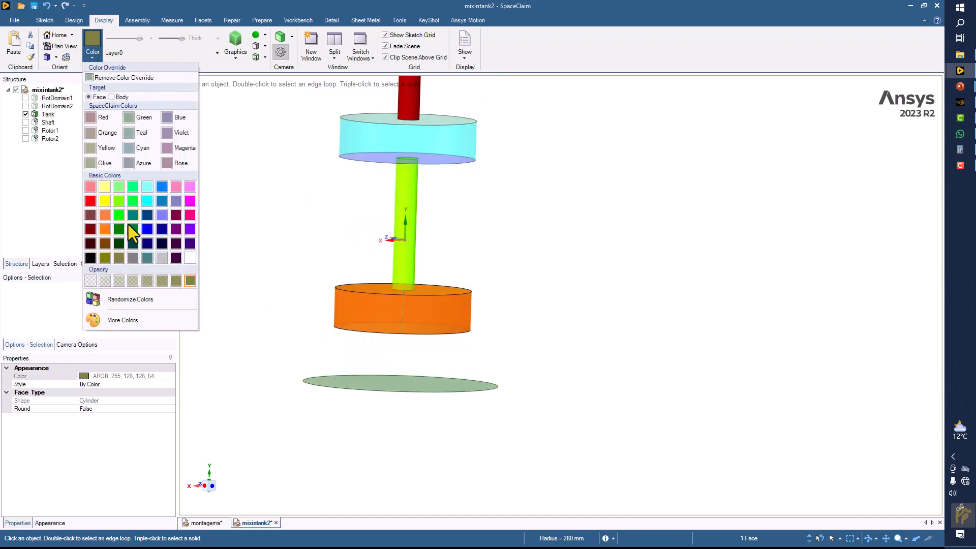
pyautogui.click(117, 230)
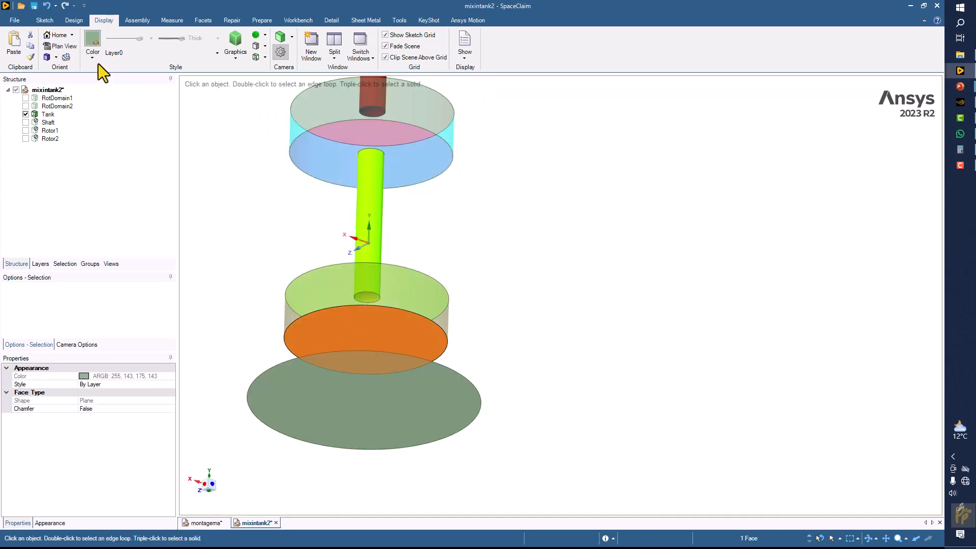
# - Colour the lower rotor domain's bottom face dark green
pyautogui.click(91, 46)
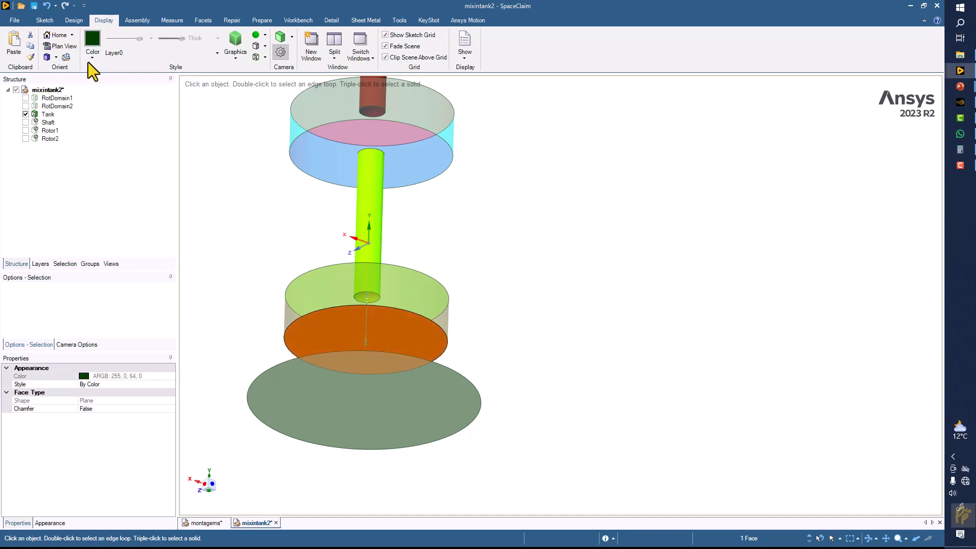
pyautogui.click(227, 231)
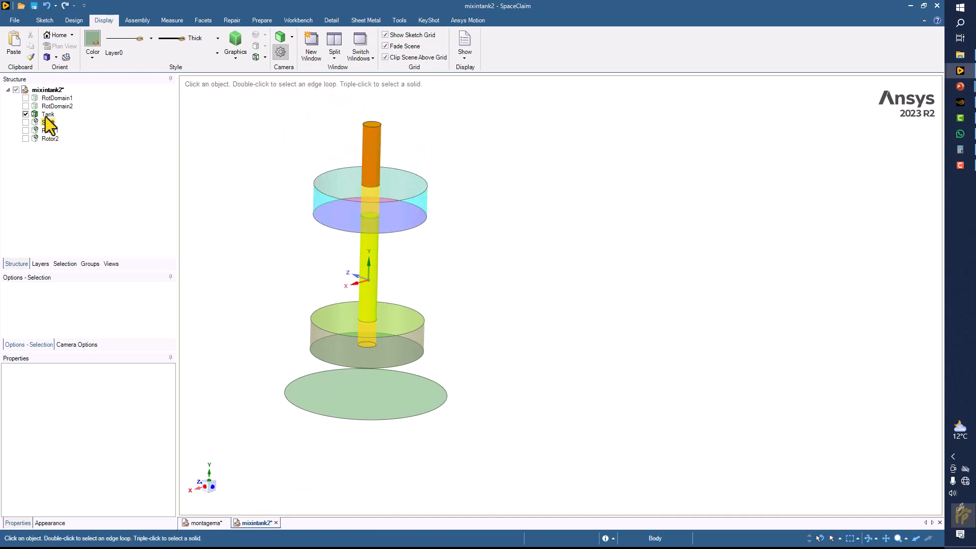
# - Show only the tank body and make its side wall translucent pink
pyautogui.rightClick(47, 113)
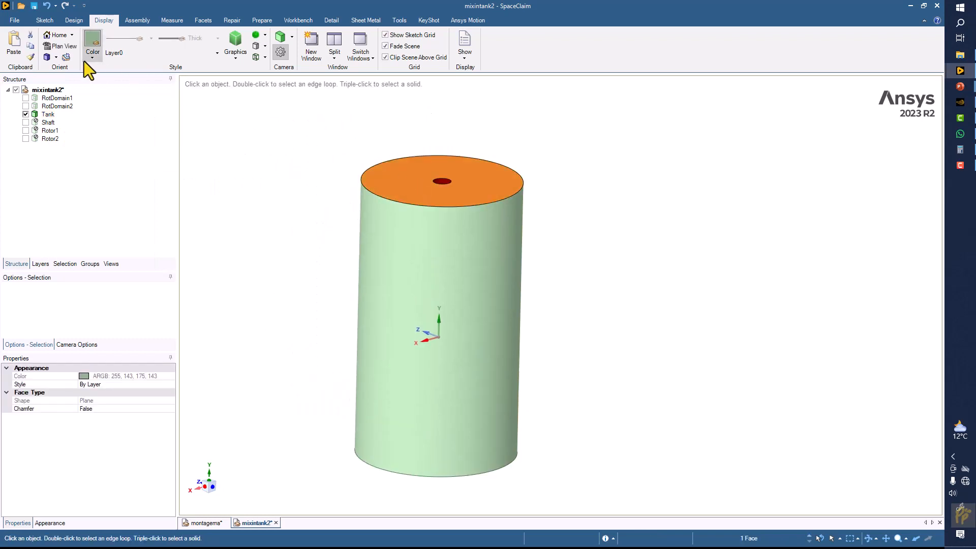
pyautogui.click(91, 44)
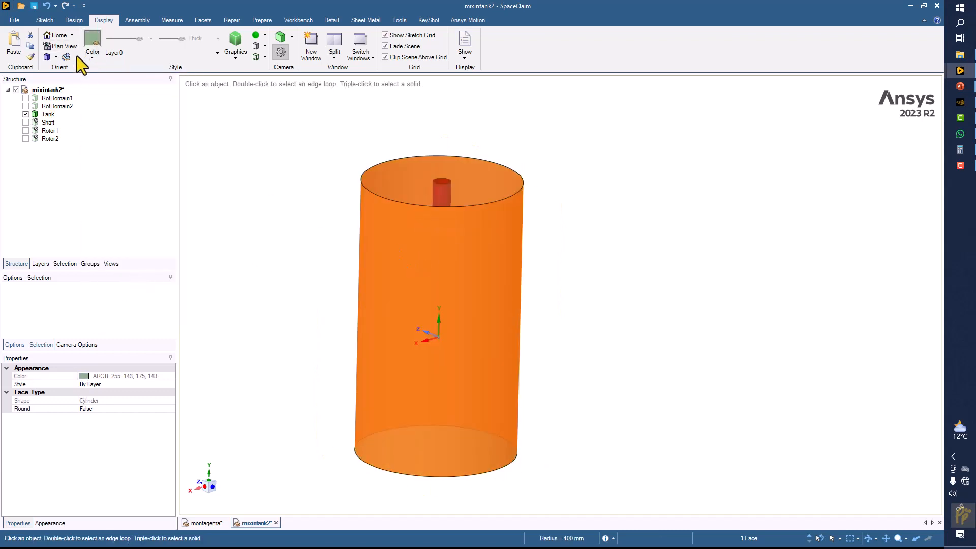
pyautogui.click(91, 42)
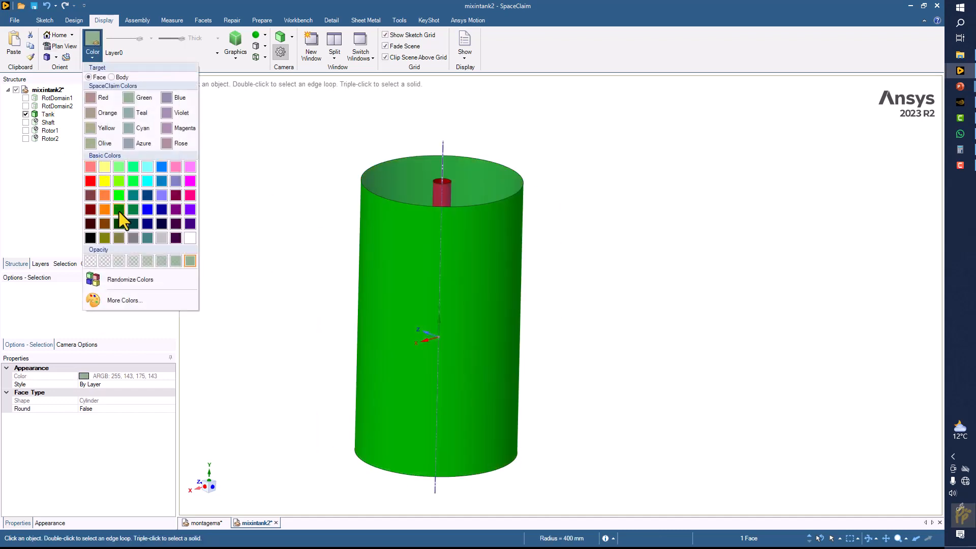
pyautogui.click(89, 194)
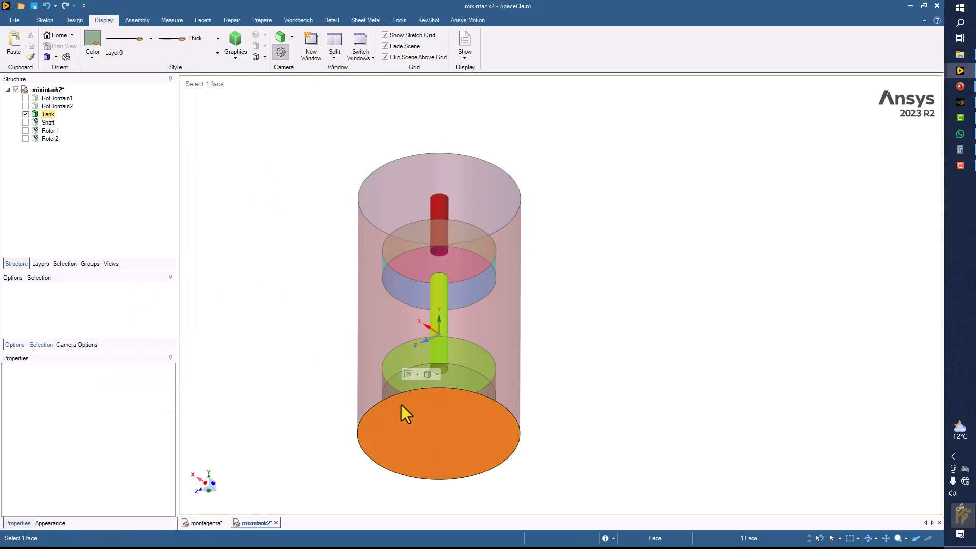
# - Colour the tank's bottom face grey
pyautogui.click(91, 41)
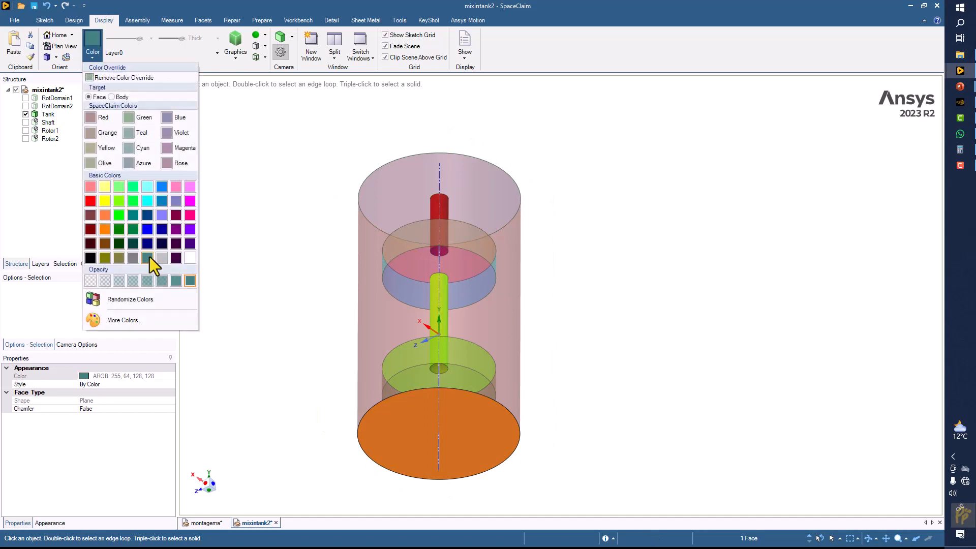
pyautogui.click(146, 258)
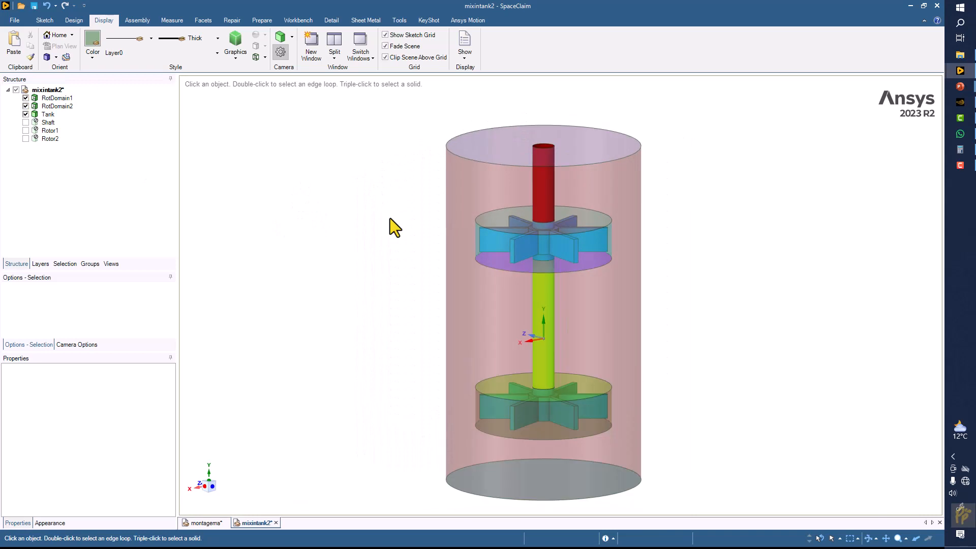
pyautogui.moveTo(207, 533)
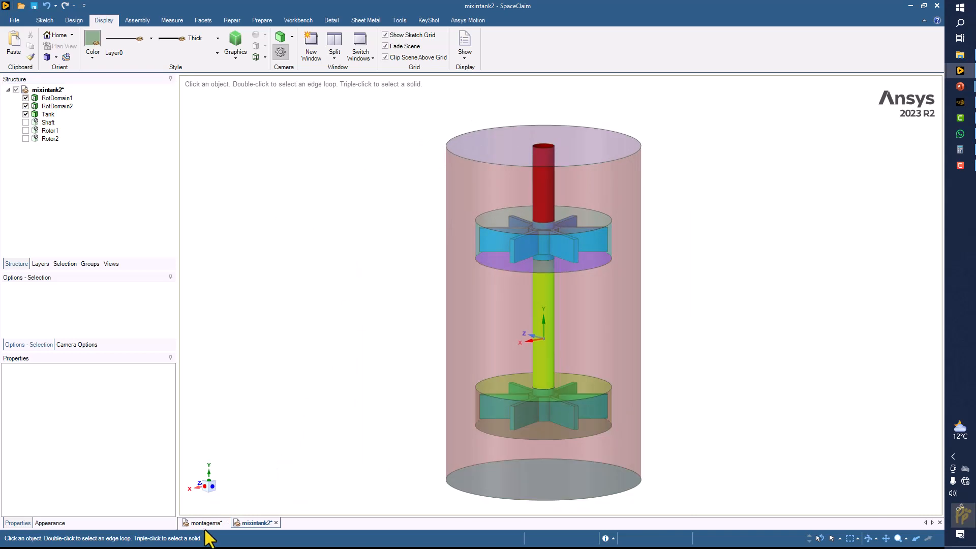
# - Check the montagema reference, return to mixintank2 and show its groups list
pyautogui.click(204, 522)
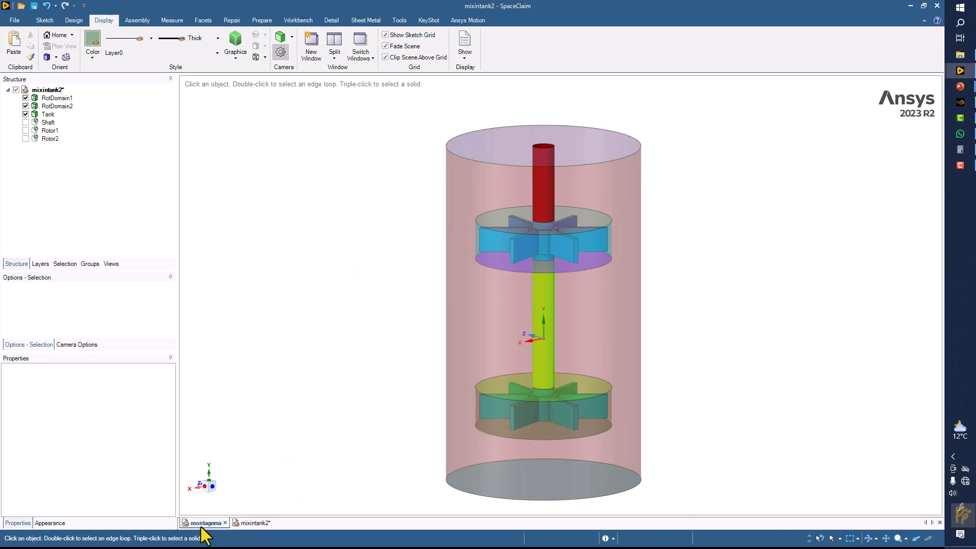
pyautogui.click(203, 523)
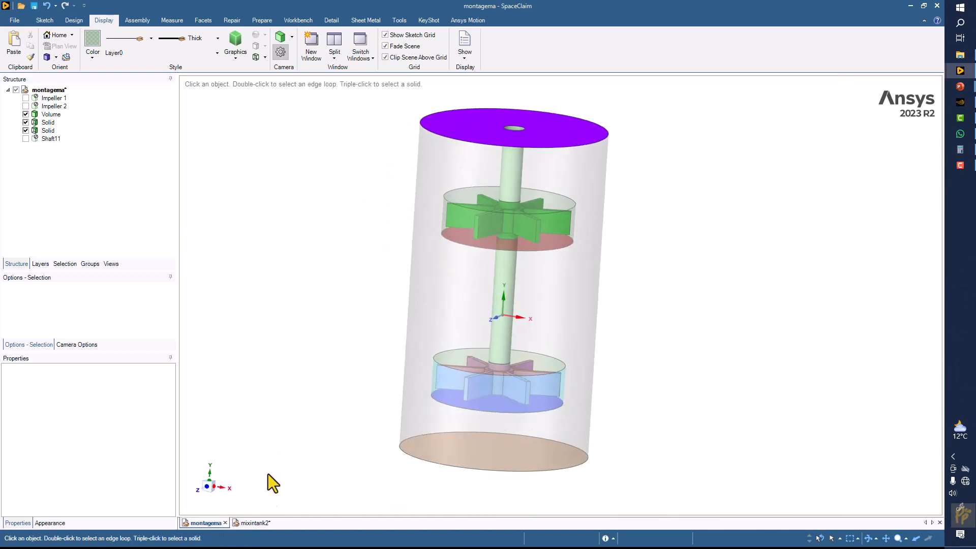
pyautogui.click(254, 523)
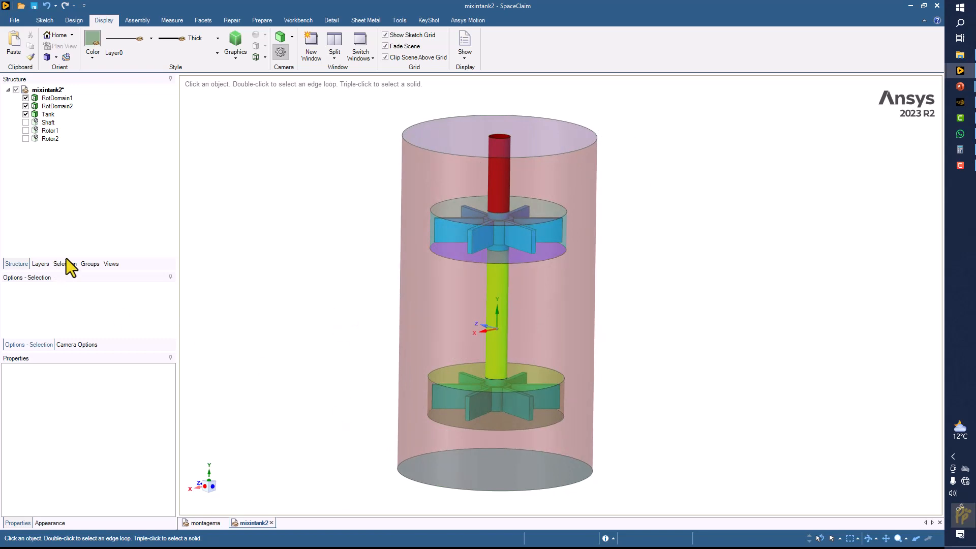
pyautogui.click(89, 263)
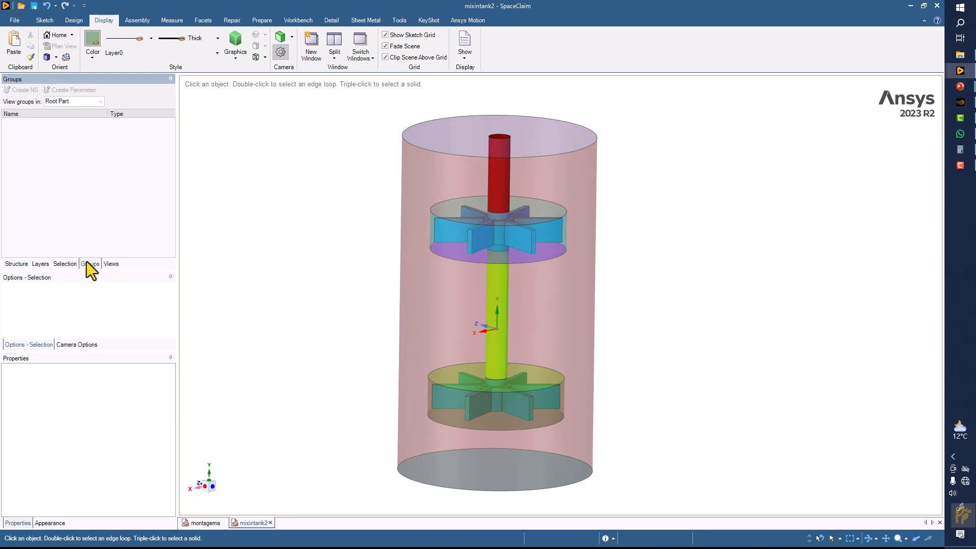